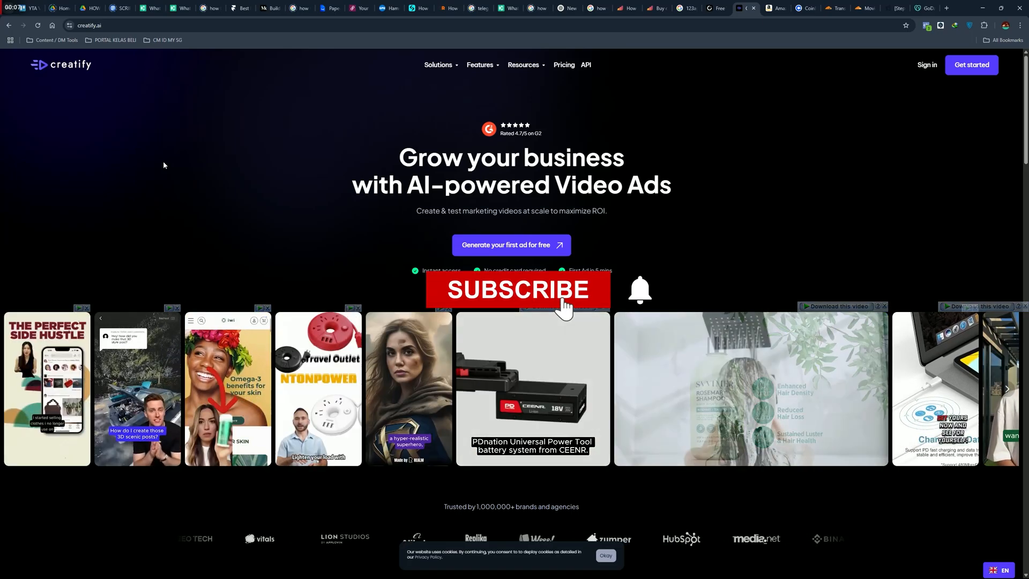
Open the My Projects page showing the completed Xbox Series X video project.
click(517, 290)
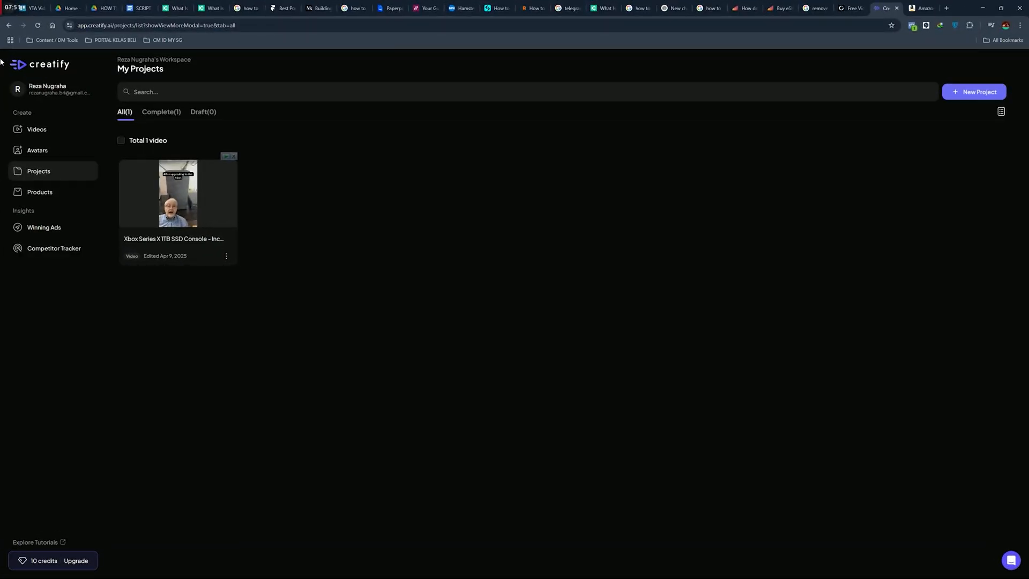
mouse_move(188, 202)
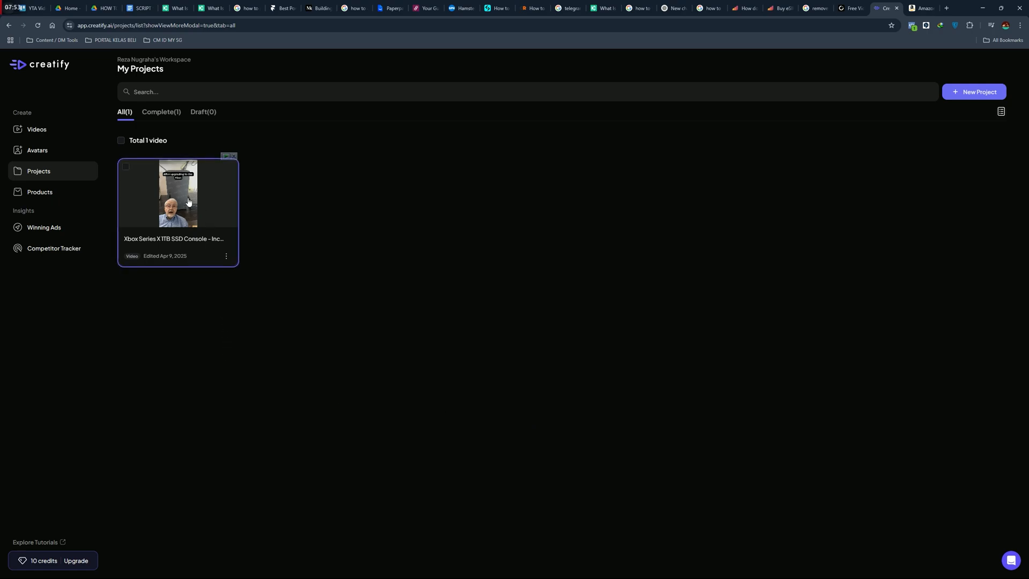
Open the Xbox video project card, then return to the creatify.ai homepage.
click(177, 193)
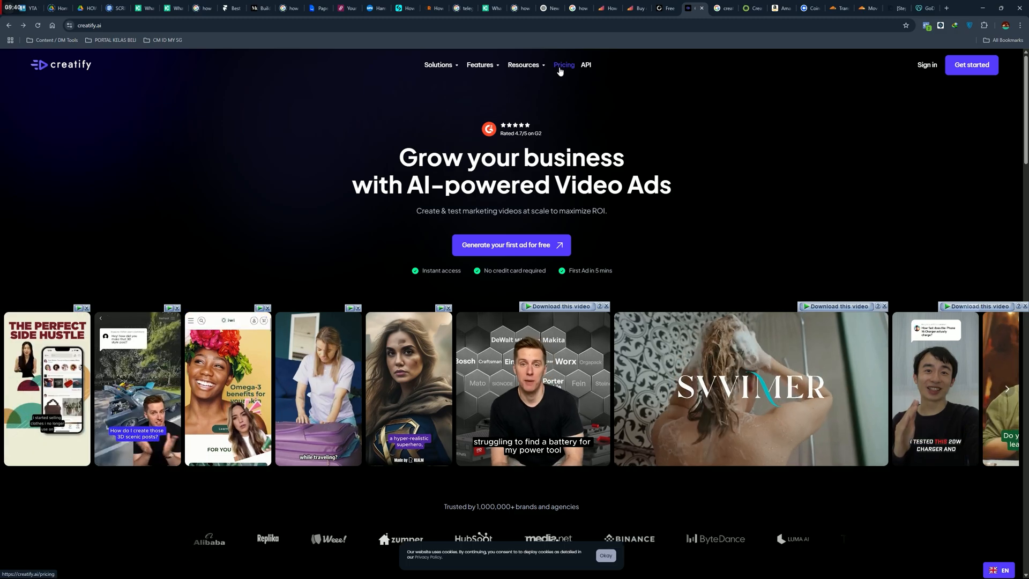
From the Pricing page, start the annual Pro plan to show yearly Starter, Pro and Enterprise options.
click(563, 65)
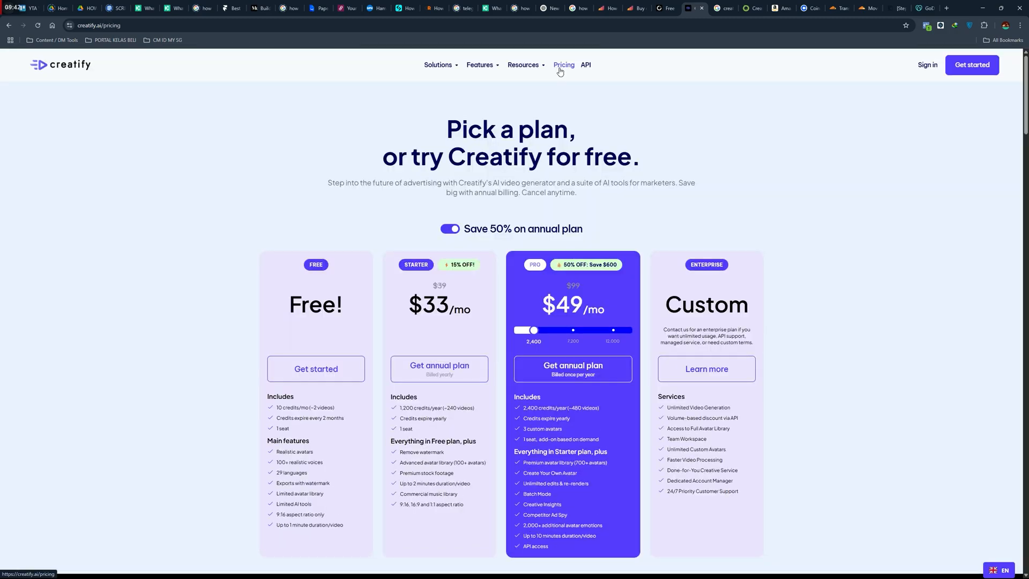
mouse_move(572, 368)
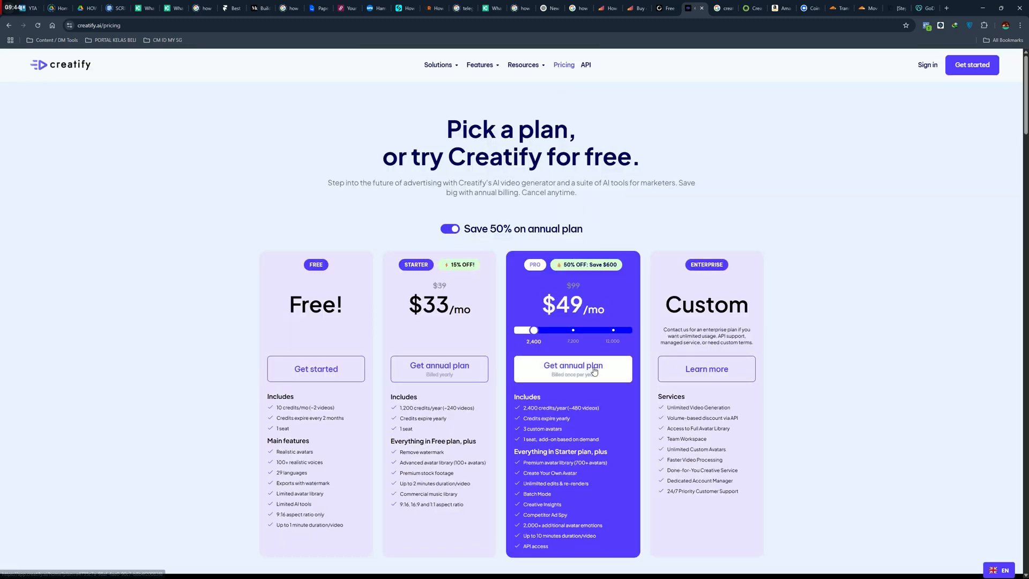
click(572, 368)
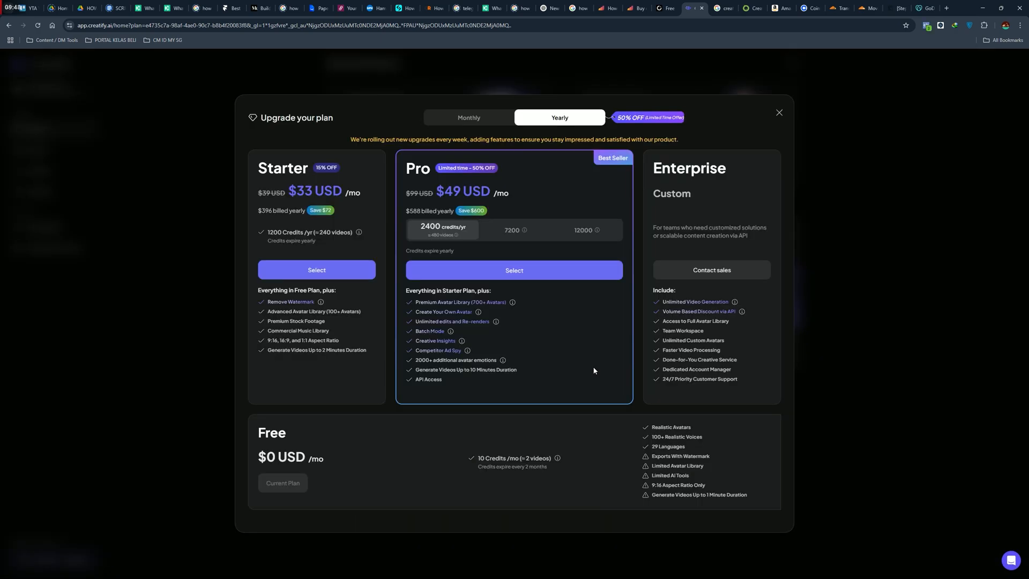
mouse_move(593, 312)
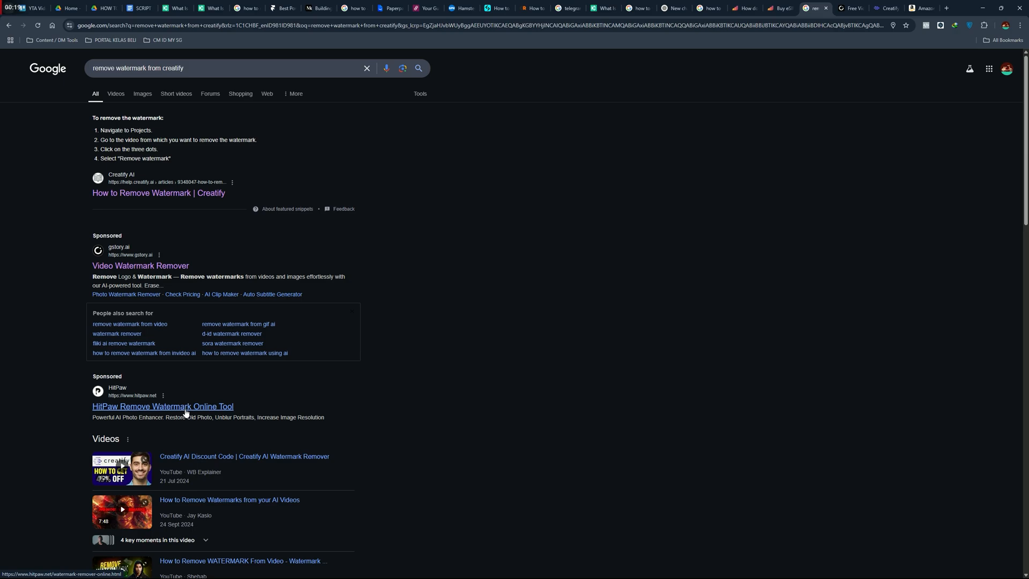
mouse_move(330, 415)
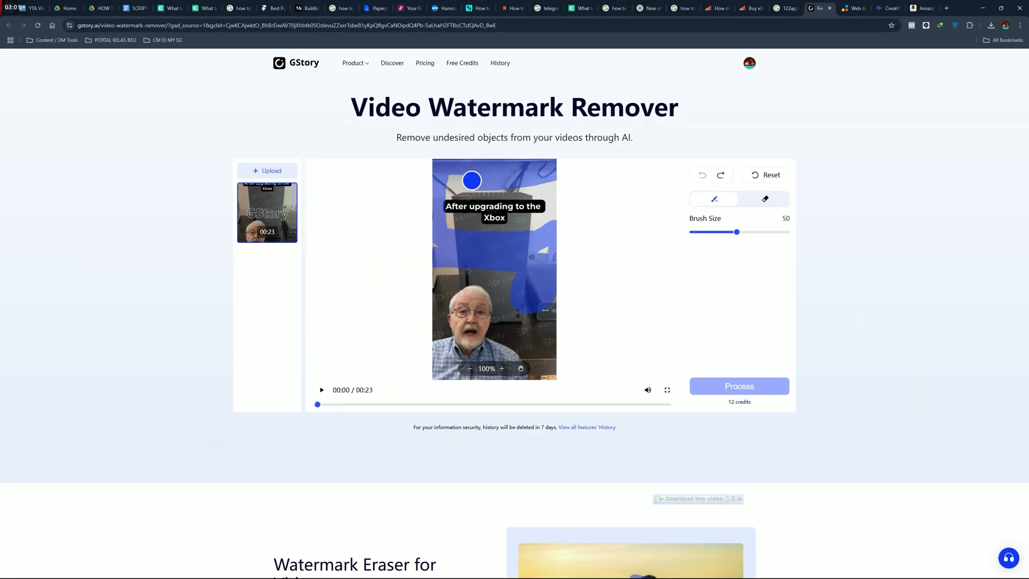
Brush over the watermark at the top and middle of the Xbox clip, then process it.
drag(471, 180, 550, 182)
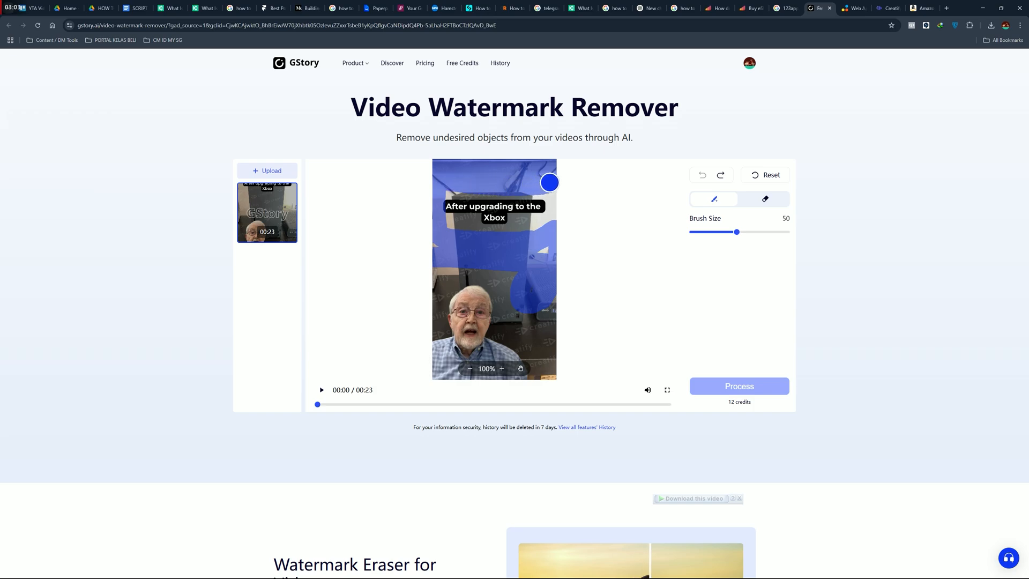
drag(550, 183, 492, 235)
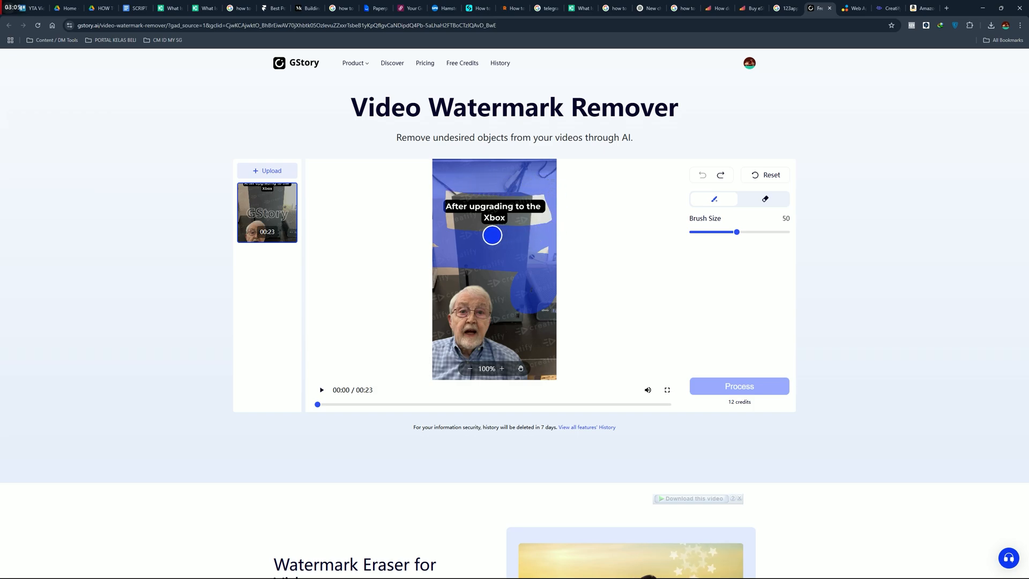
drag(492, 235, 471, 222)
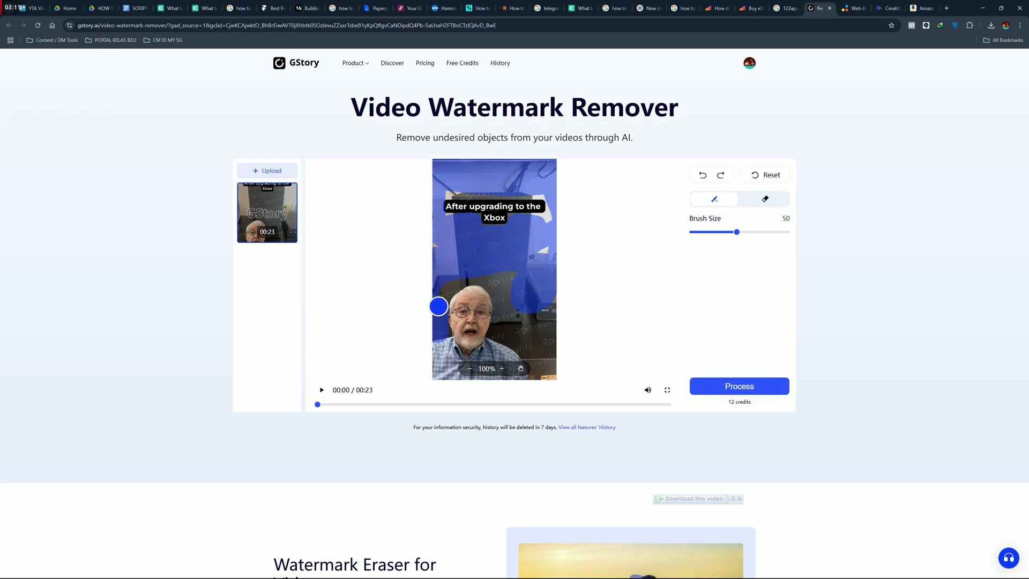
click(739, 385)
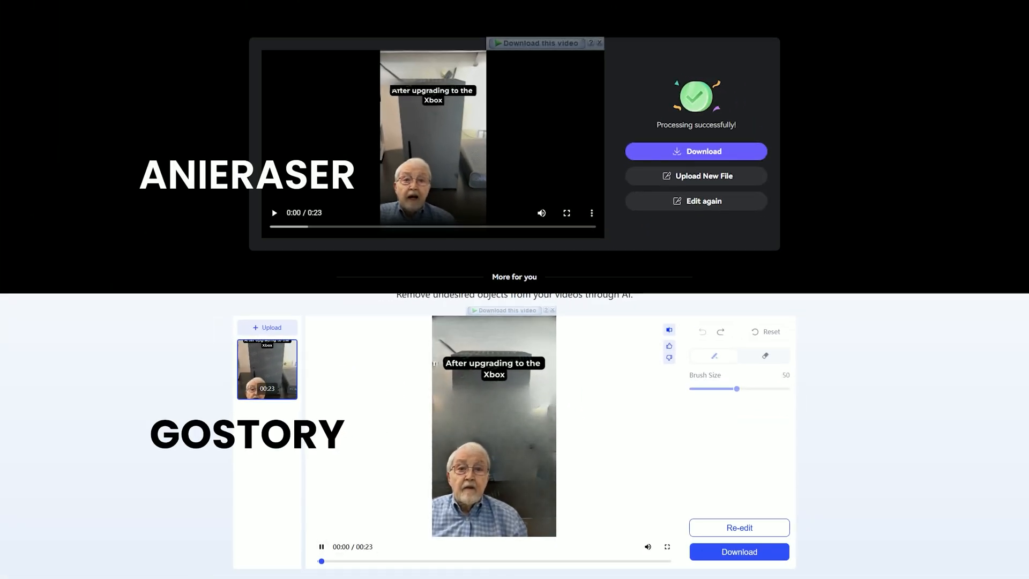